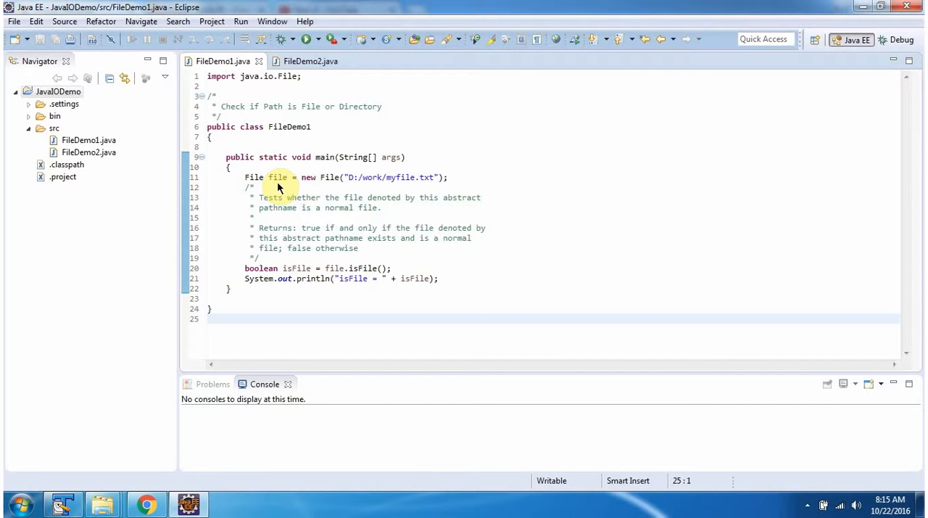
pyautogui.moveTo(369, 189)
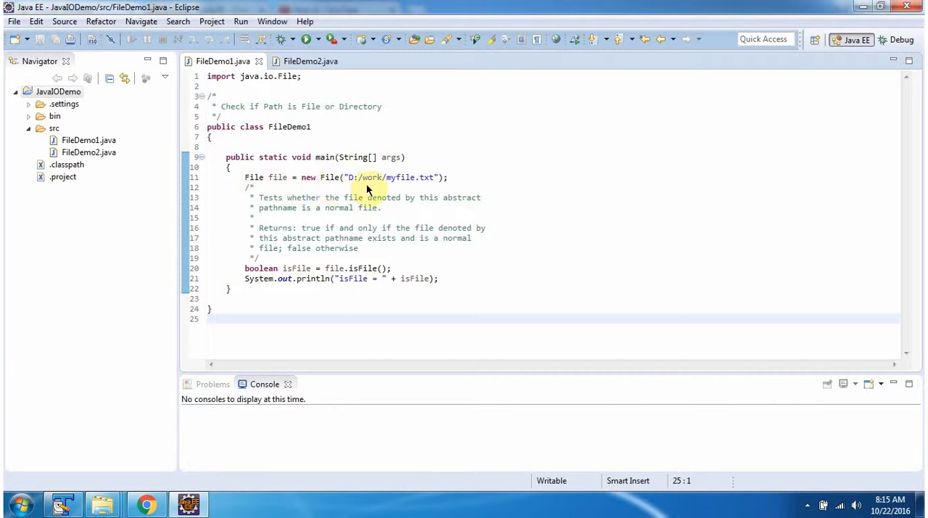
pyautogui.moveTo(394, 250)
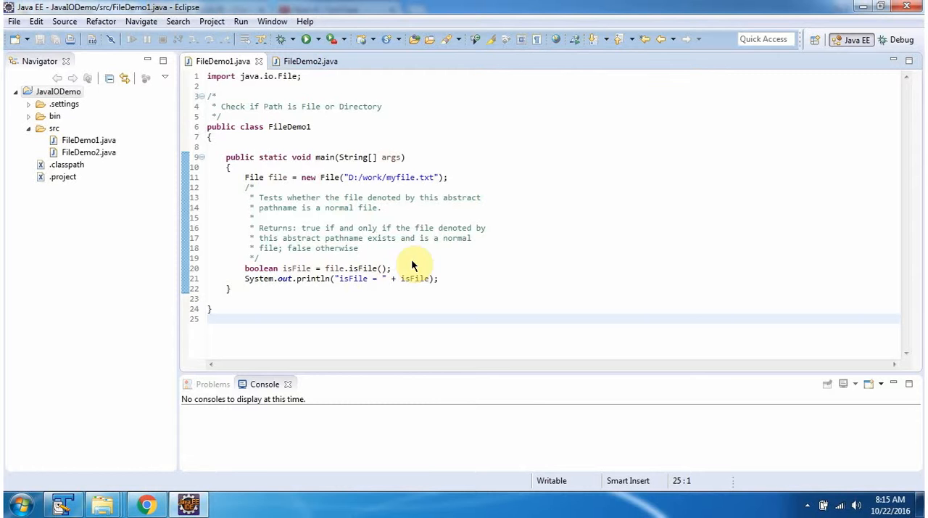
# Run FileDemo1 as a Java application so the console prints isFile = true for D:/work/myfile.txt
pyautogui.rightClick(413, 264)
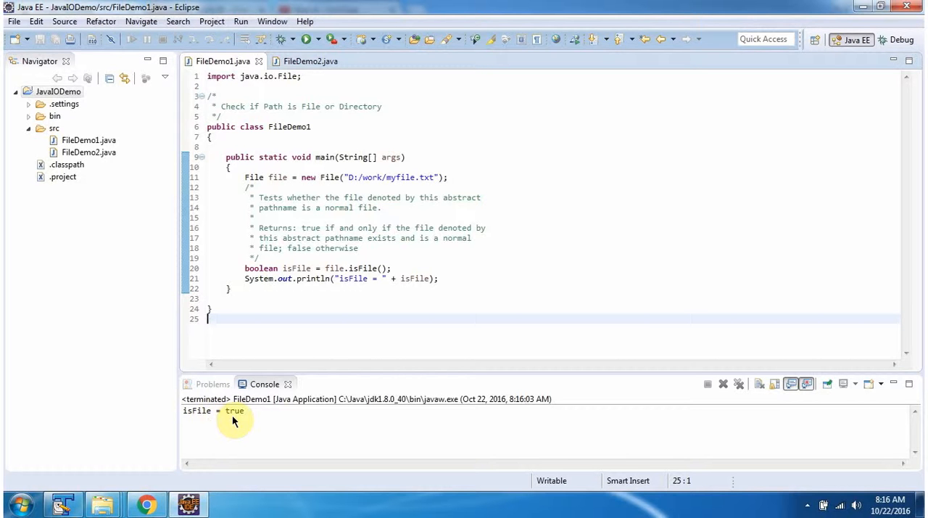
# Switch to the FileDemo2.java source, which checks whether D:/work is a directory
pyautogui.click(310, 61)
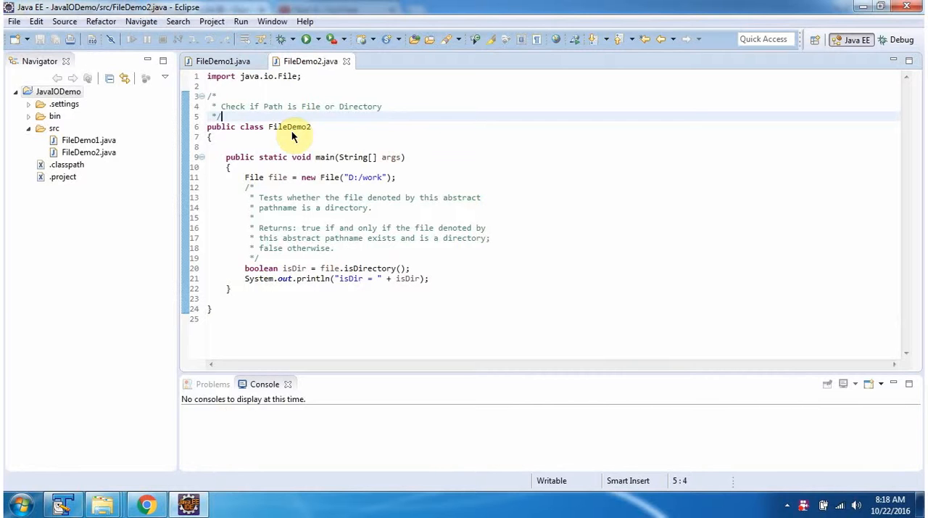
pyautogui.moveTo(322, 162)
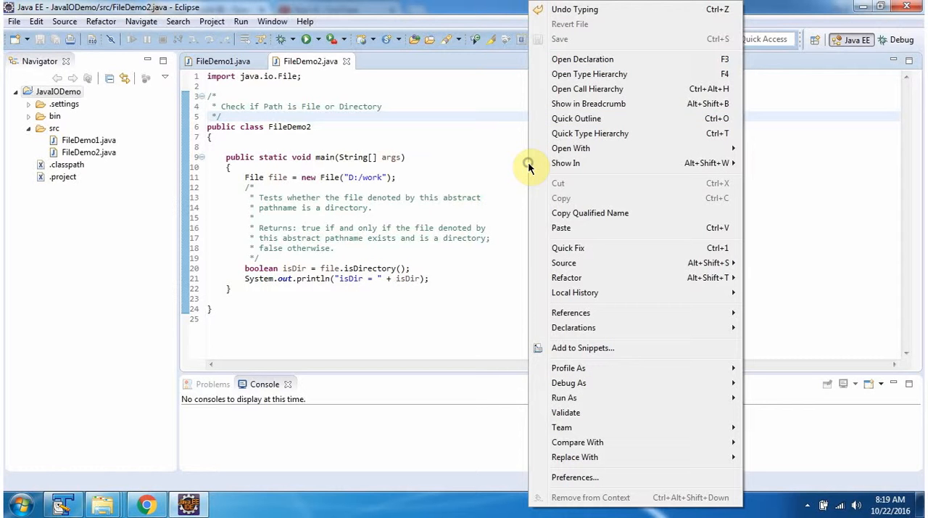
pyautogui.moveTo(564, 397)
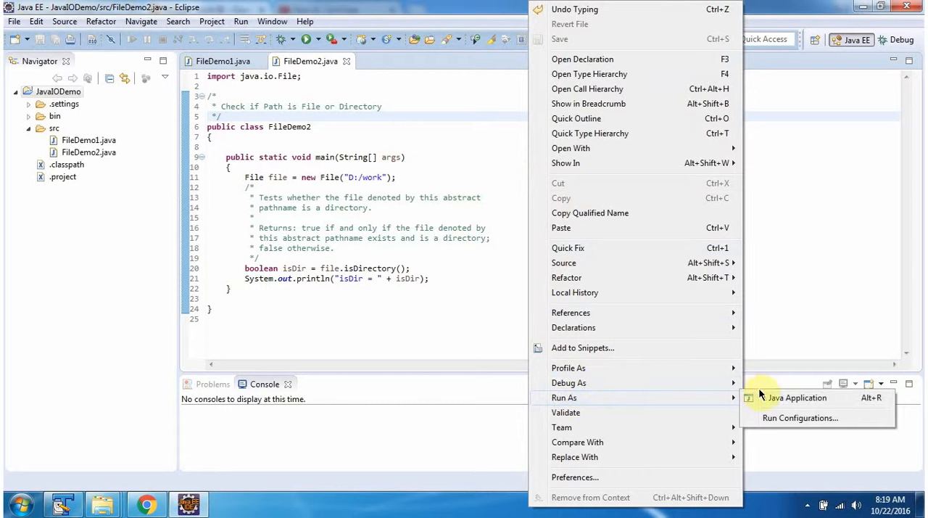
# Run FileDemo2 as a Java application so the console prints isDir = true for D:/work
pyautogui.click(798, 397)
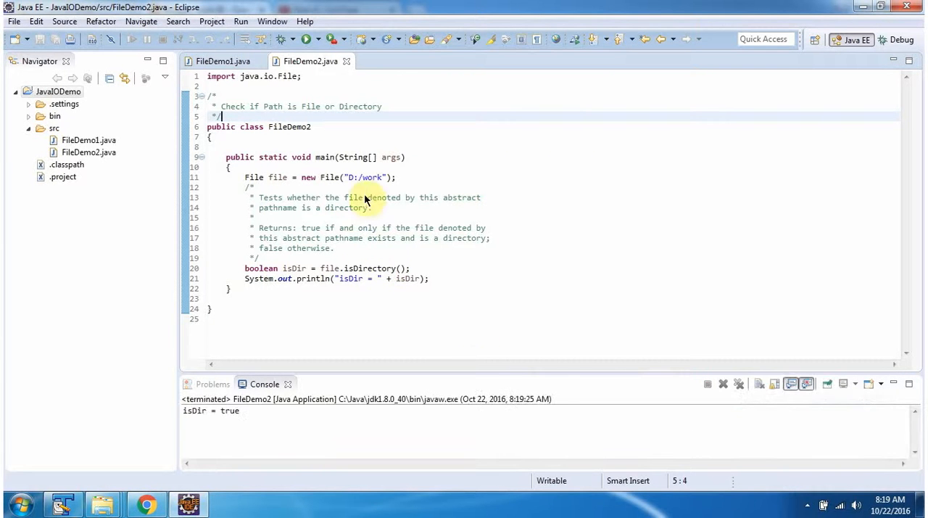